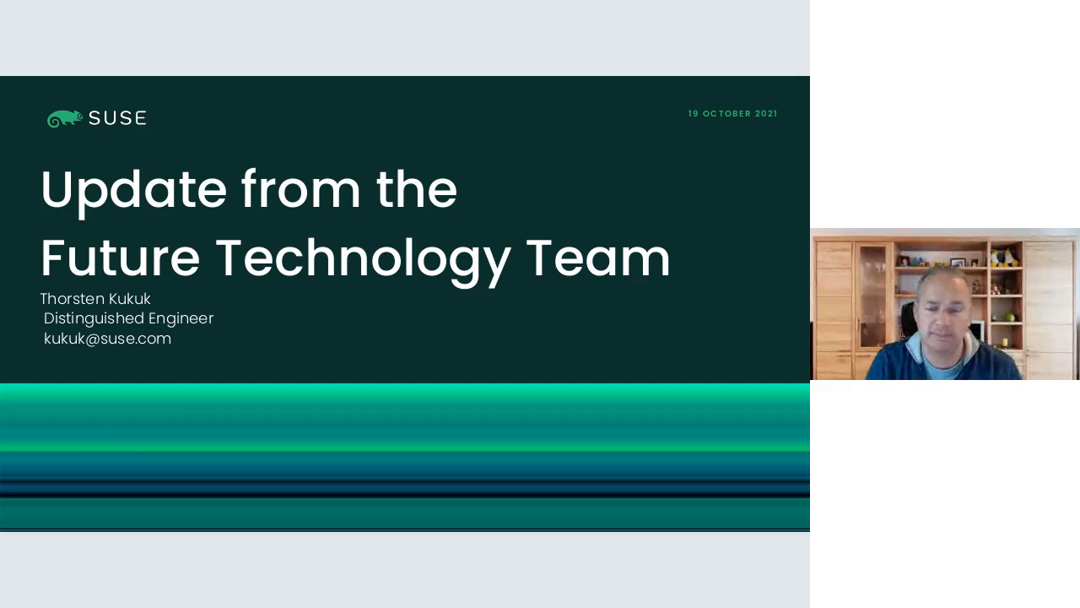
key("Right")
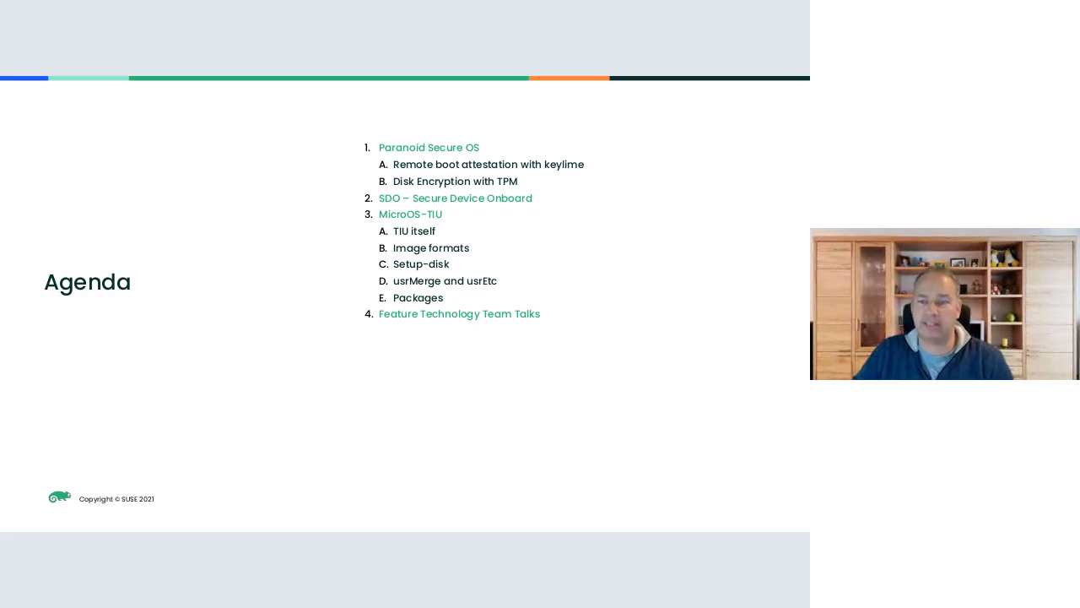
key("Right")
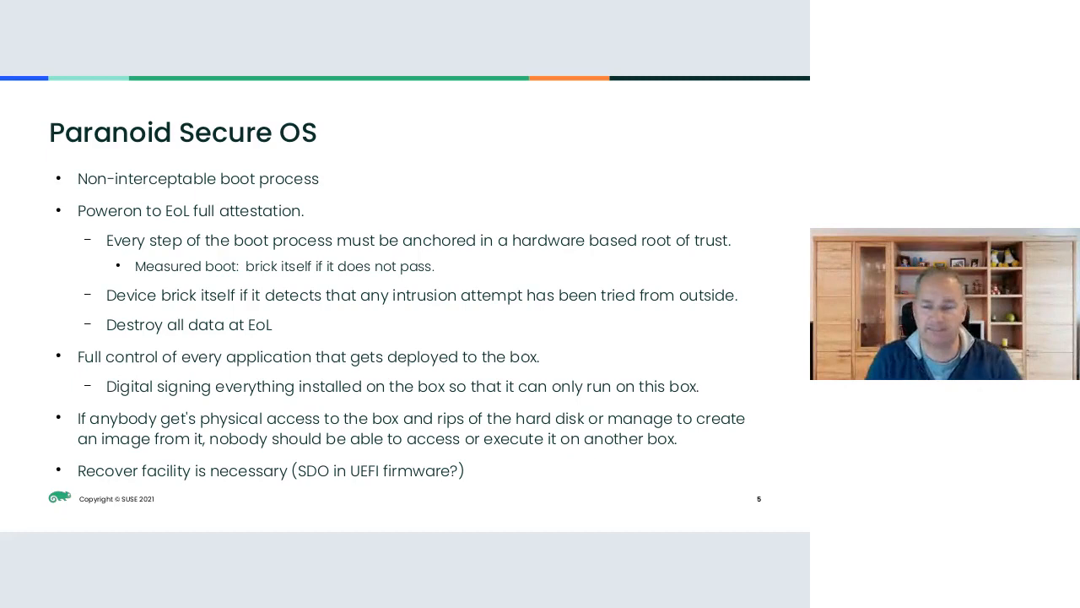
key("Right")
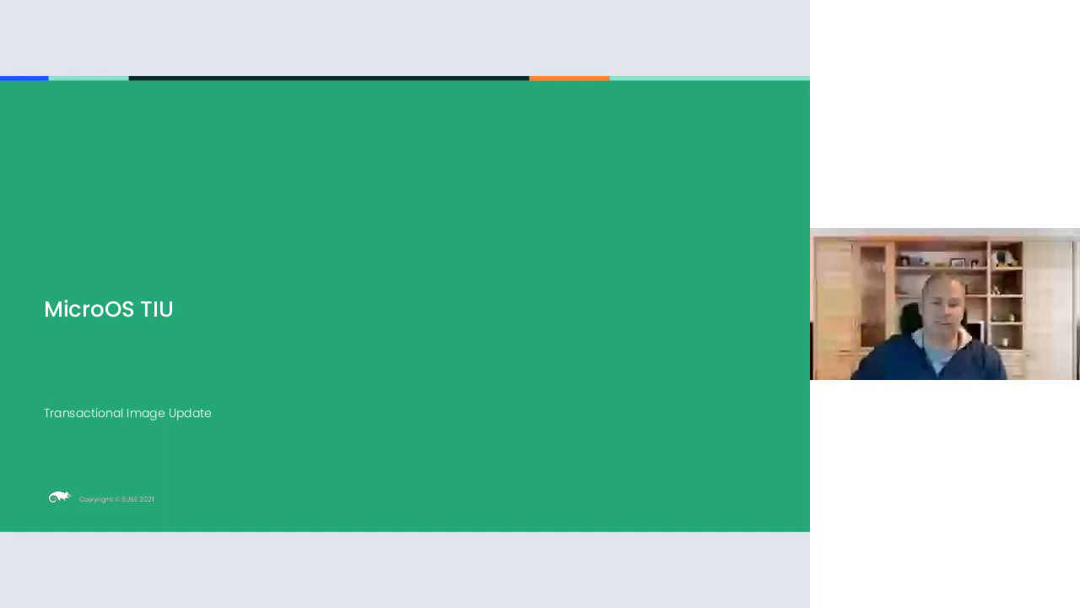
key("Right")
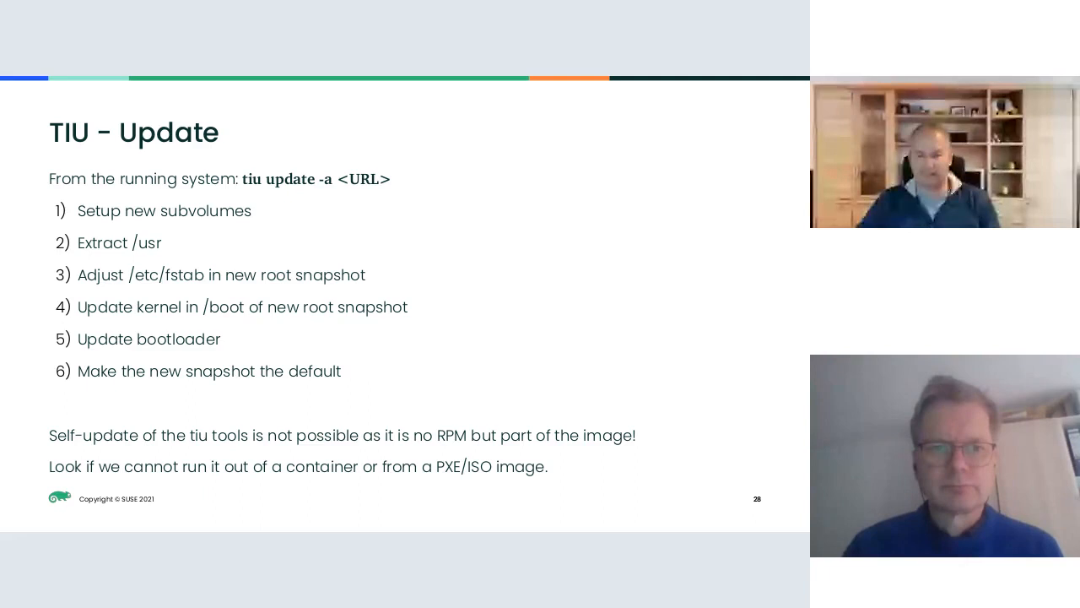
key("Right")
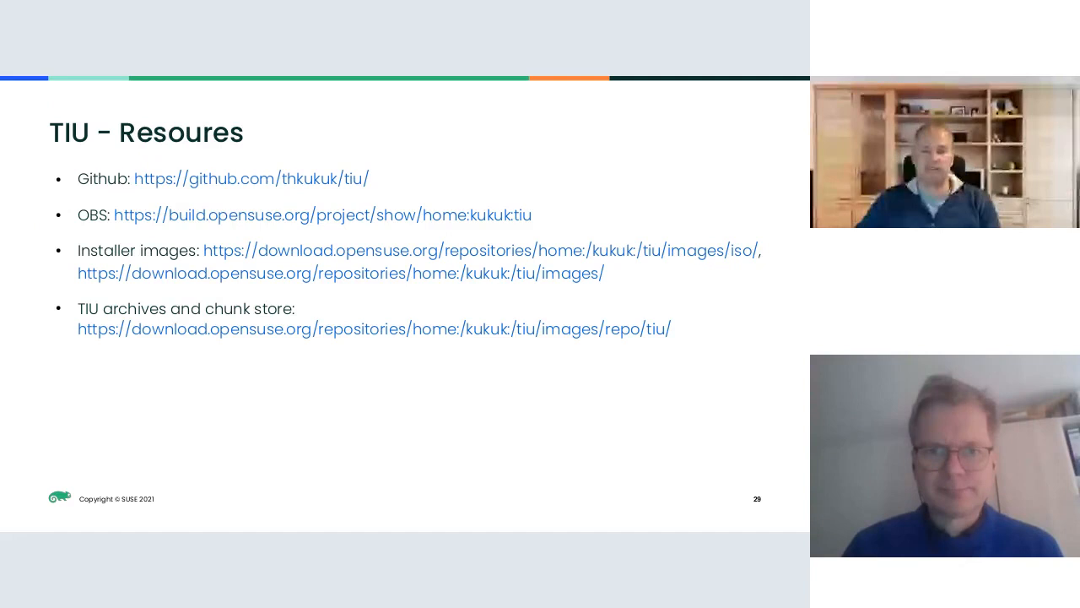